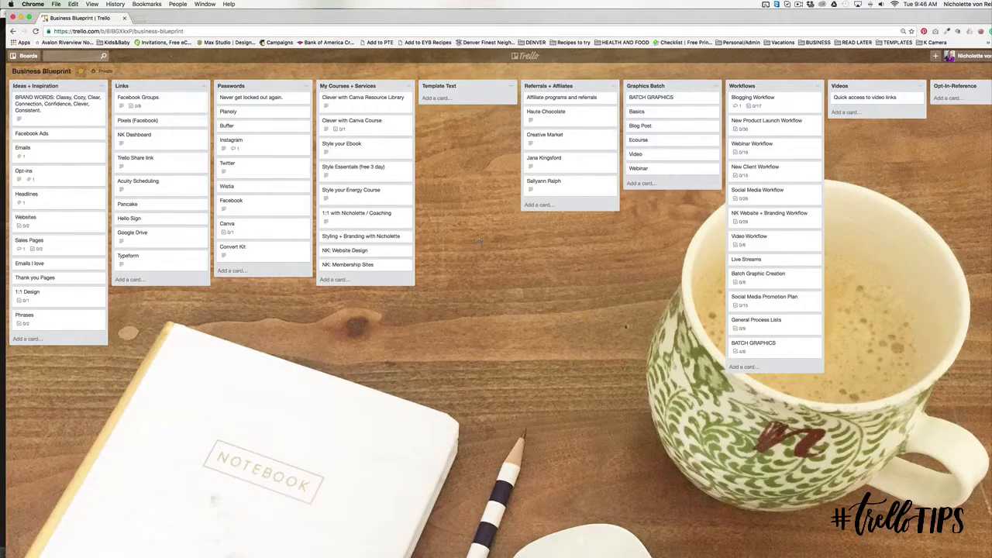
Open the Think Creative Collective card in the Courses list.
scroll(right, 3)
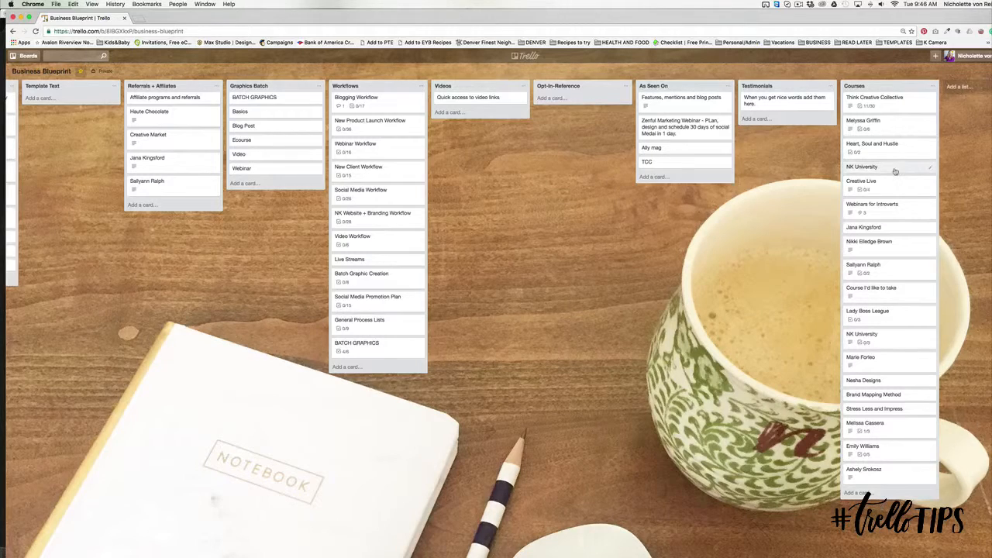
click(874, 96)
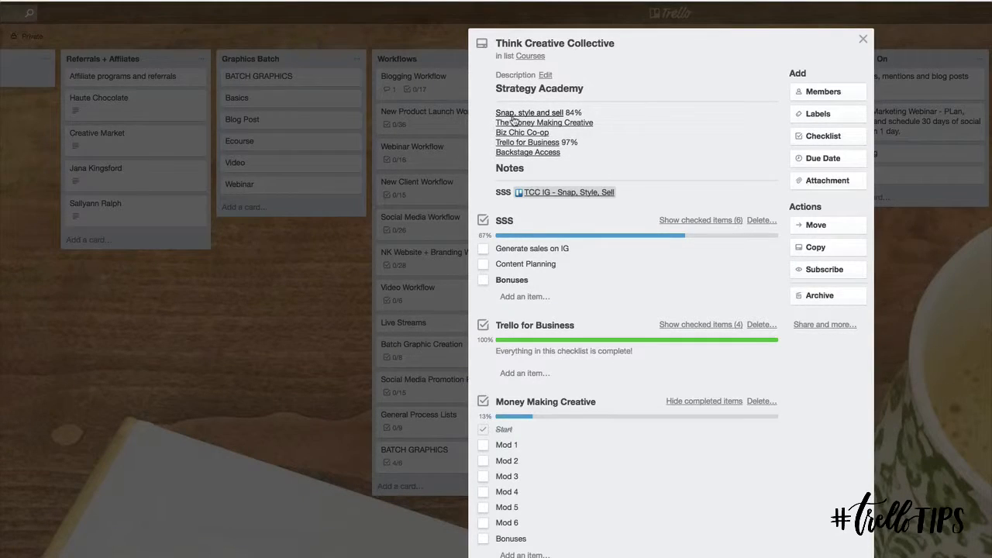
right_click(530, 111)
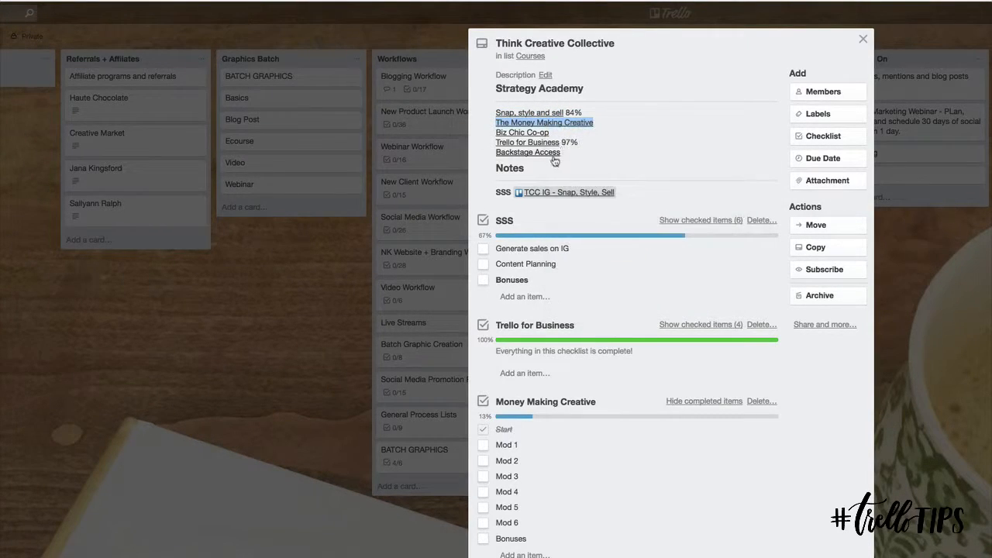
mouse_move(574, 153)
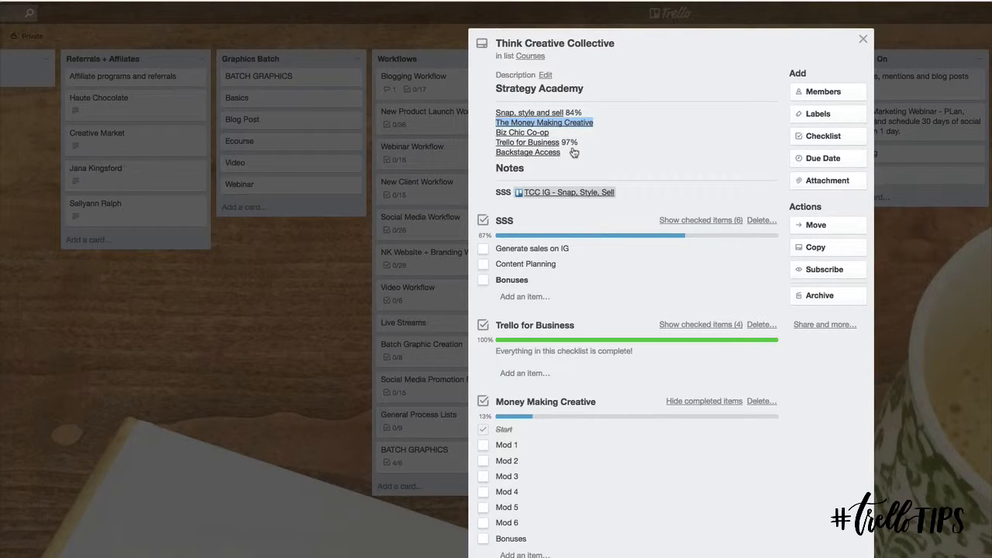
mouse_move(508, 234)
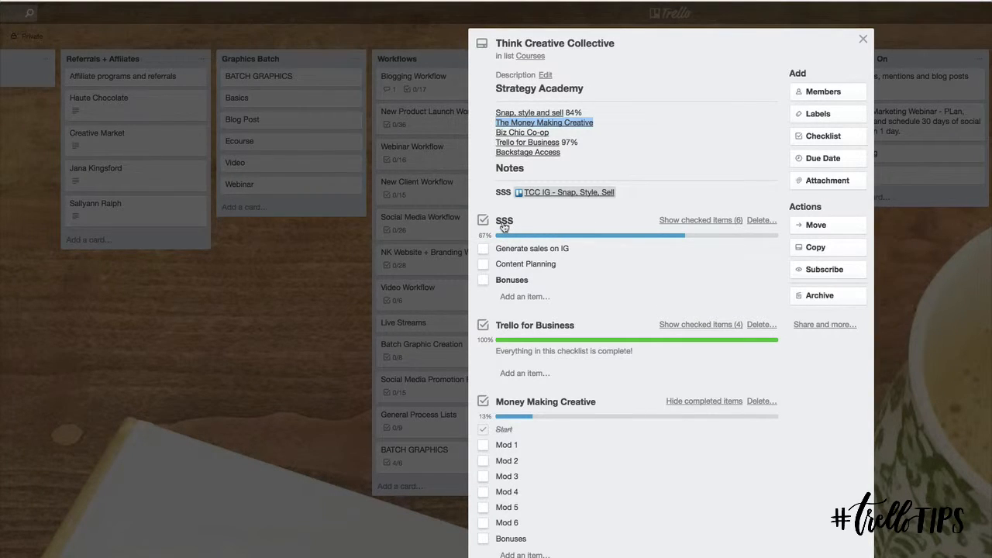
Reveal the SSS checklist's checked lessons and rename IG Etiquette to 'IG Etiquette (30 minutes)'.
click(700, 220)
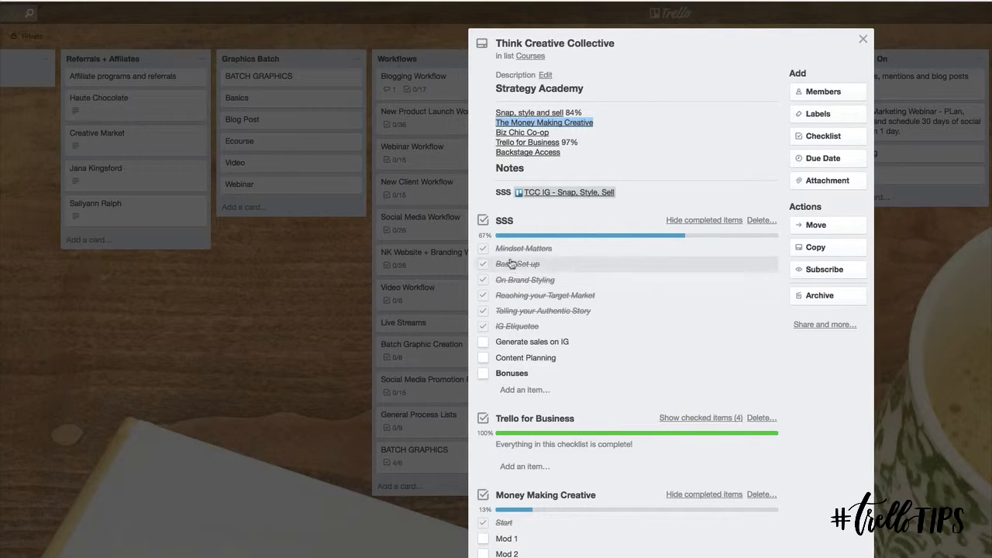
mouse_move(524, 248)
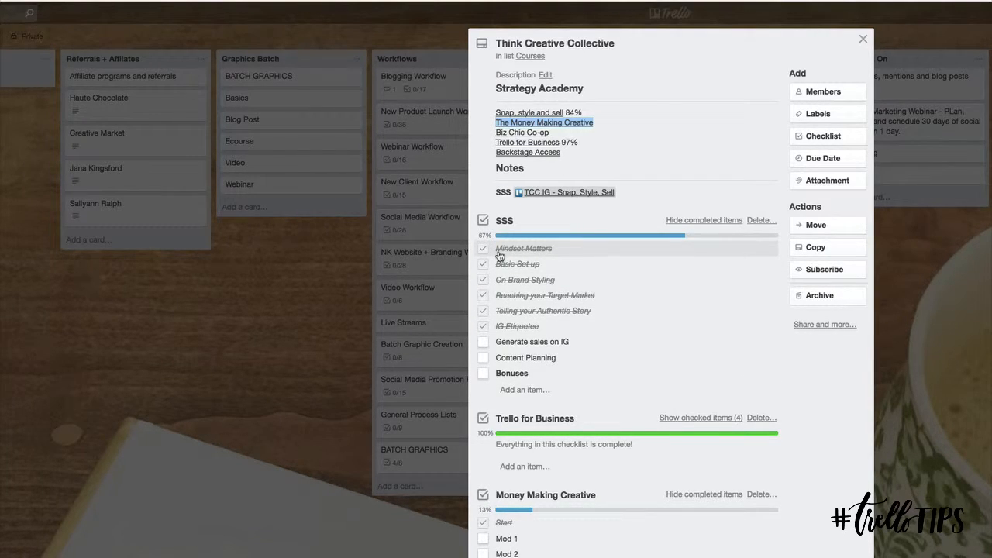
mouse_move(540, 251)
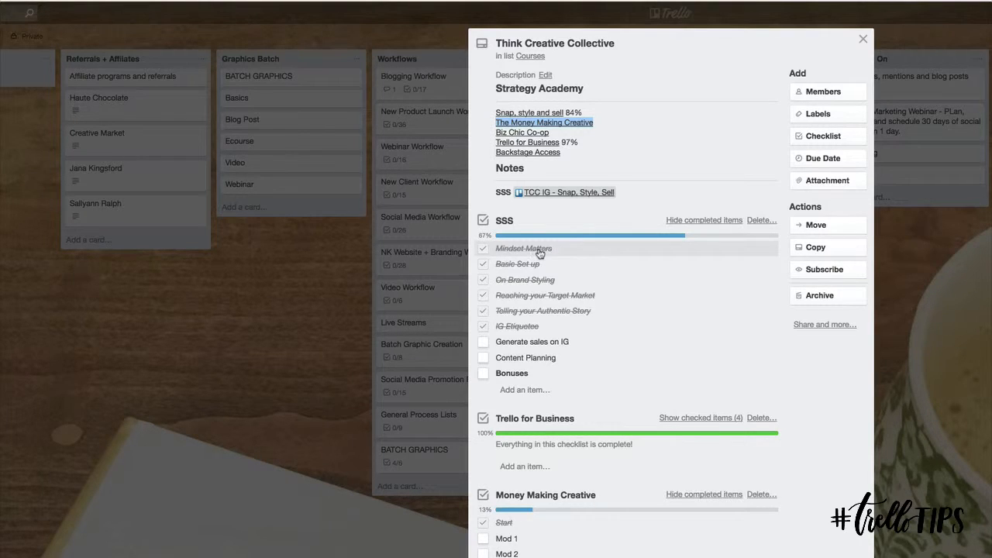
mouse_move(568, 255)
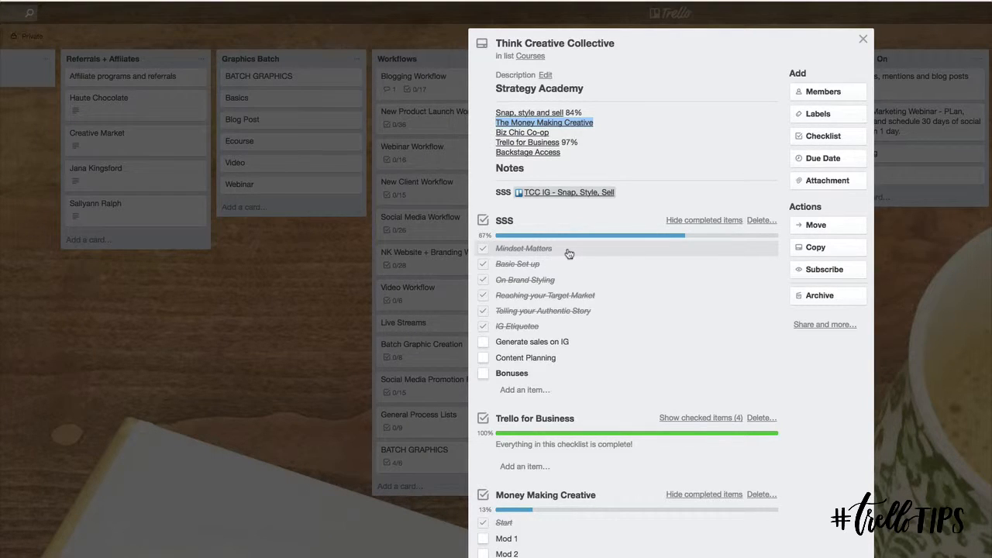
mouse_move(512, 343)
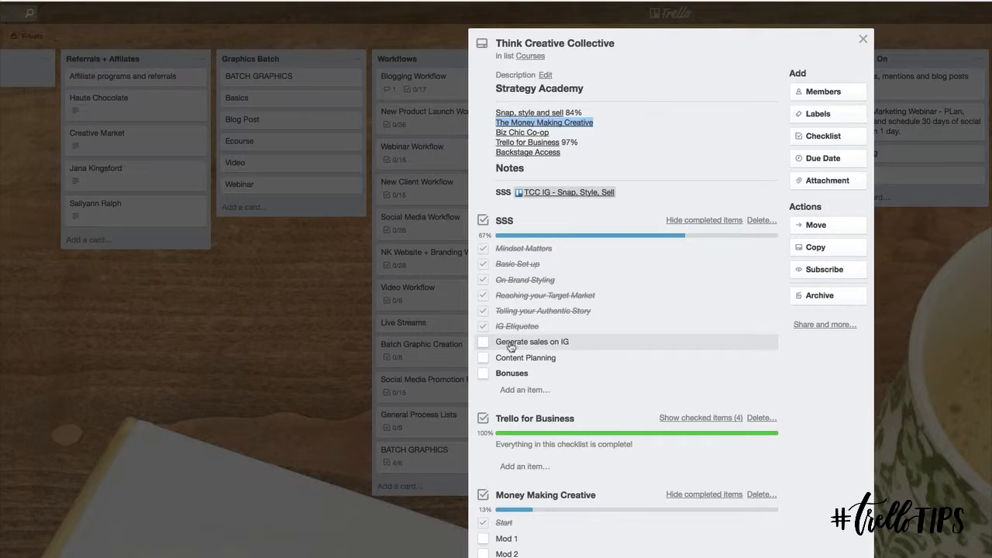
click(543, 123)
text( (30 minute)
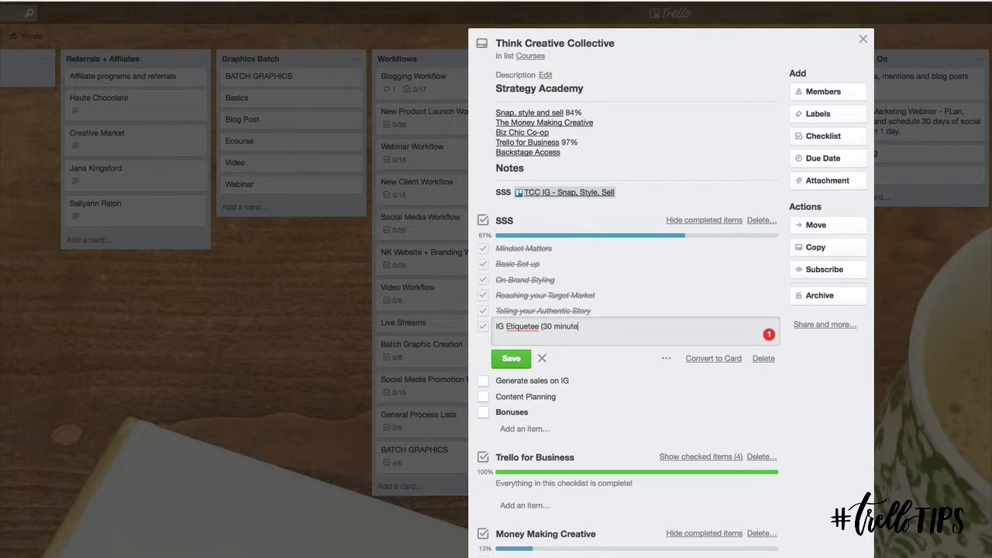
click(511, 358)
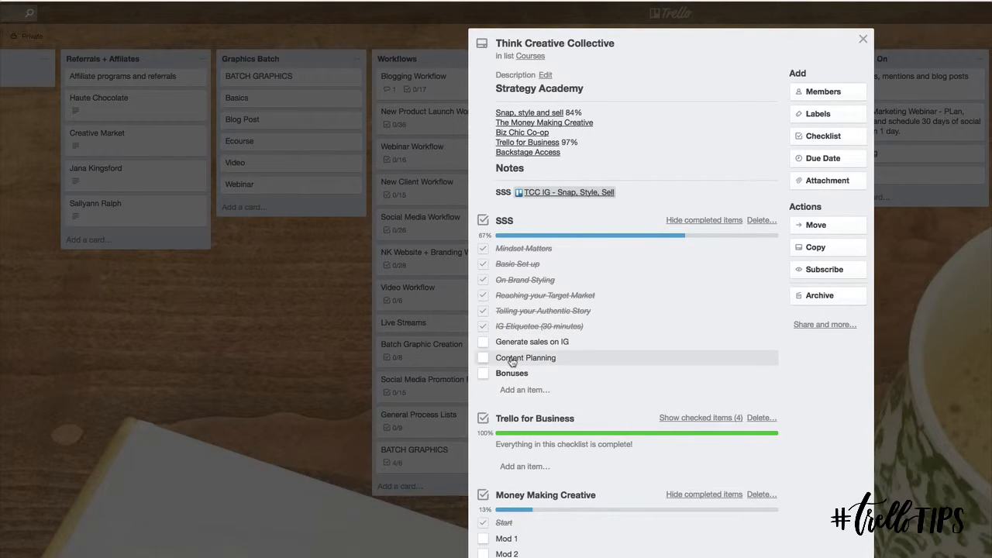
mouse_move(535, 342)
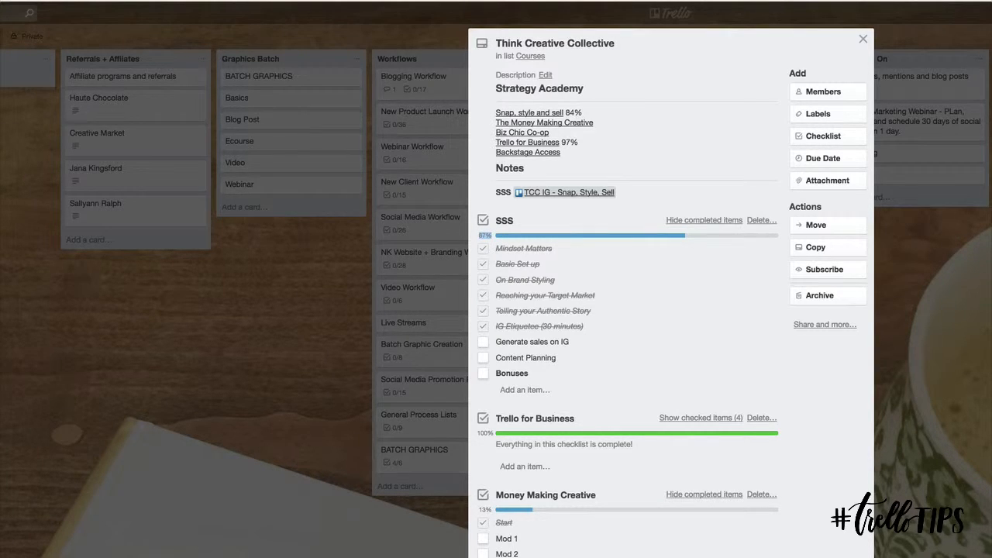
Open Snap, Style and Sell and The Money Making Creative course curricula in new Teachable tabs.
right_click(530, 111)
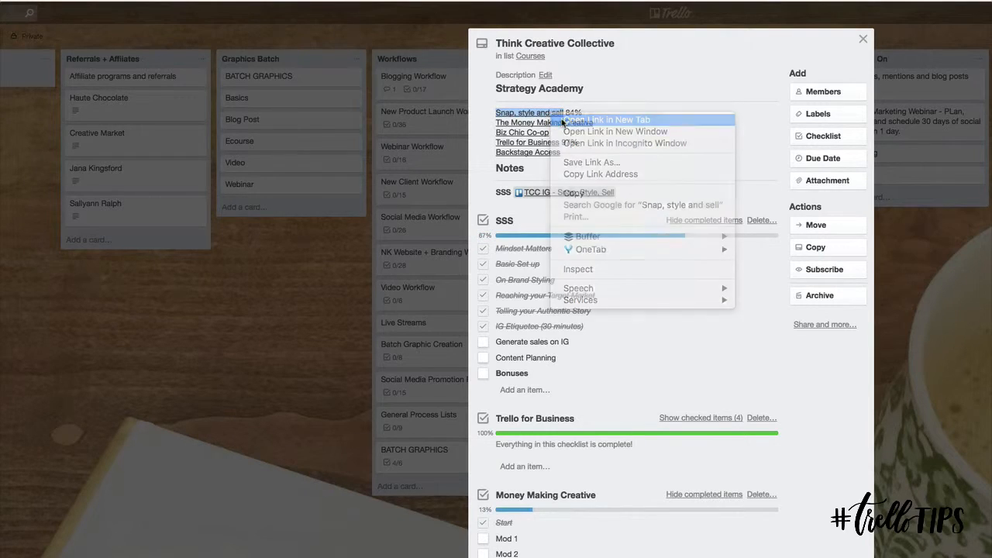
click(608, 121)
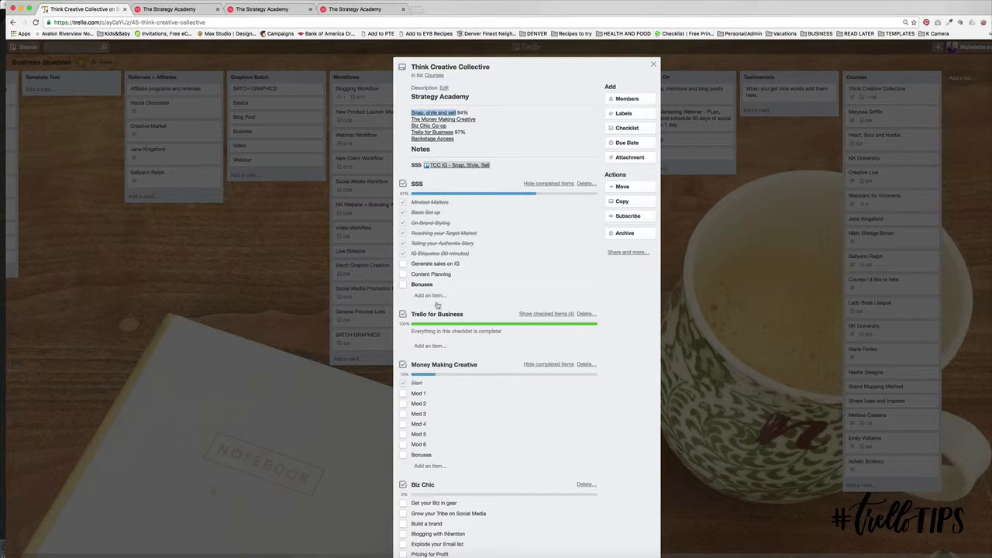
click(434, 112)
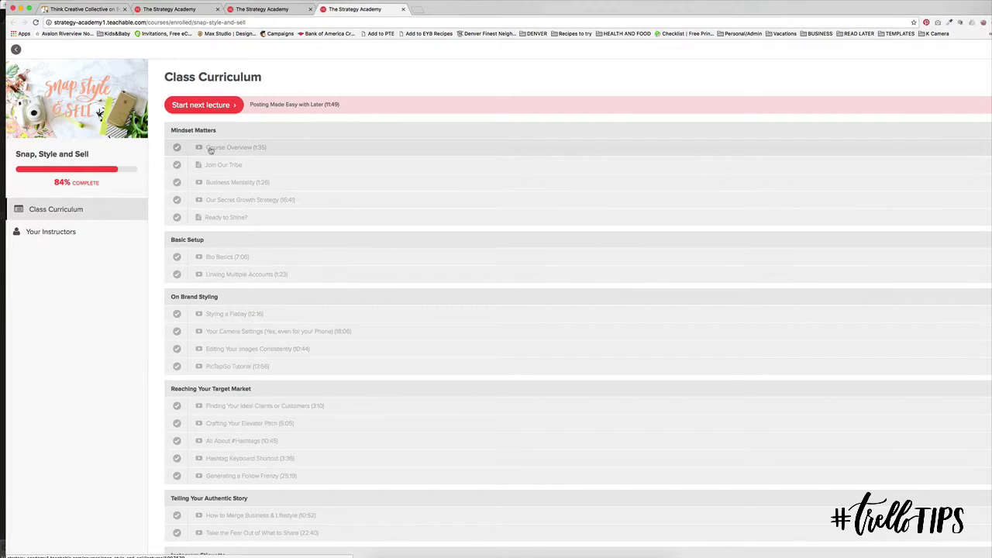
click(235, 147)
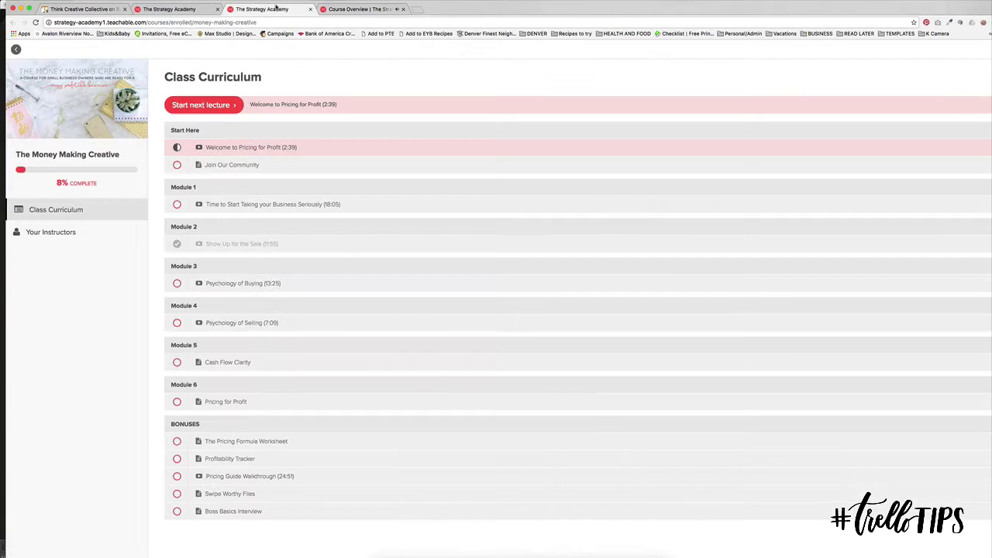
View the Snap, Style and Sell Course Overview lecture and skim its page.
click(360, 9)
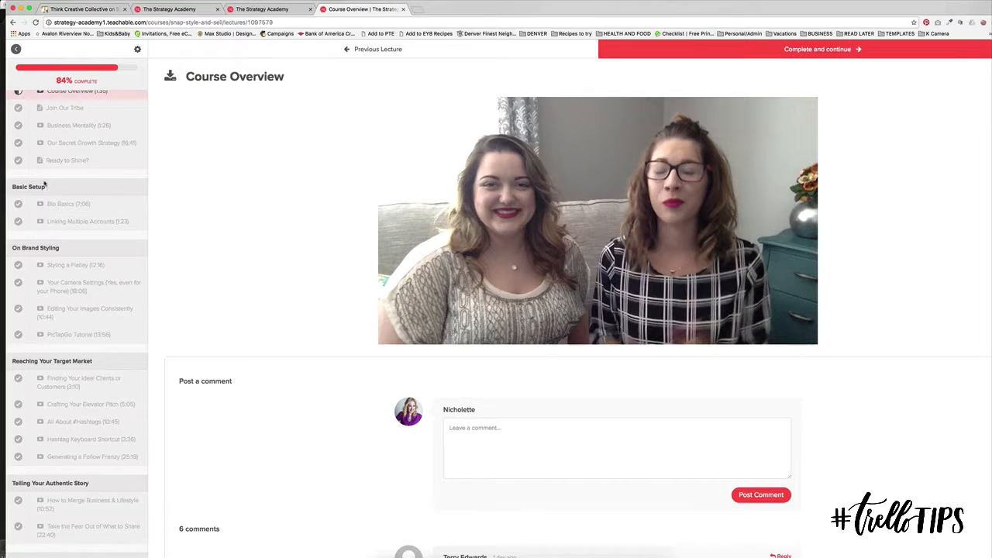
scroll(down, 3)
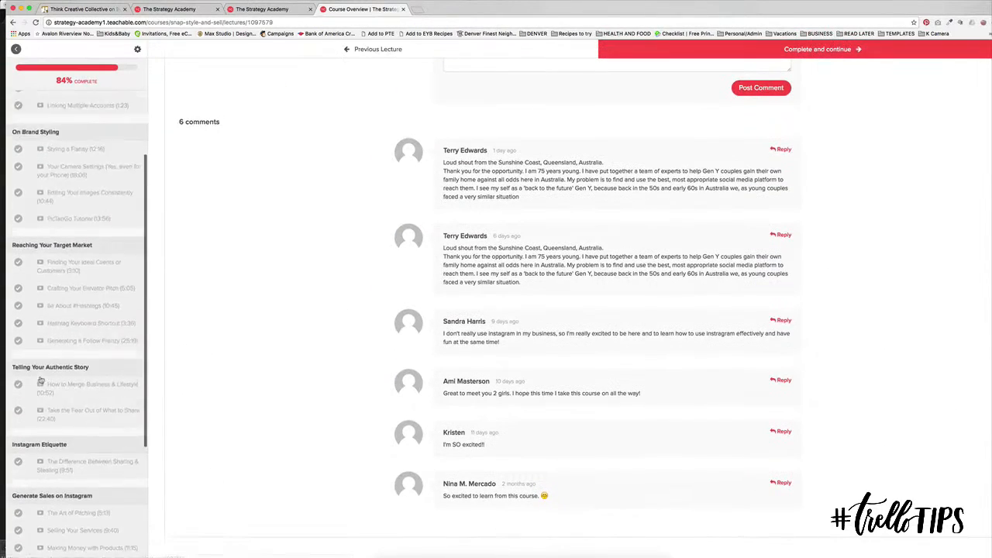
scroll(up, 3)
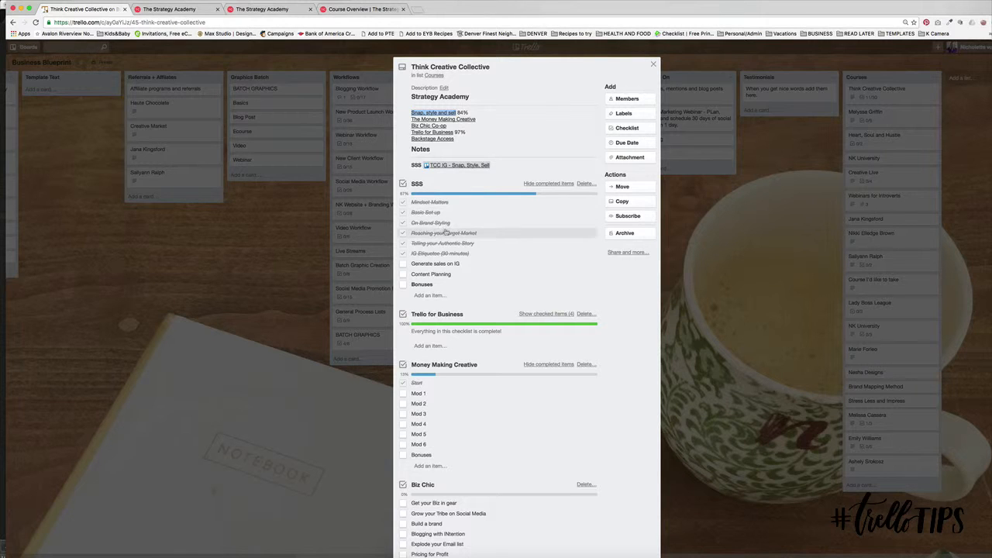
Rename the Basic Set up checklist item to 'Basic Set up (10 minutes)' and save it.
click(424, 211)
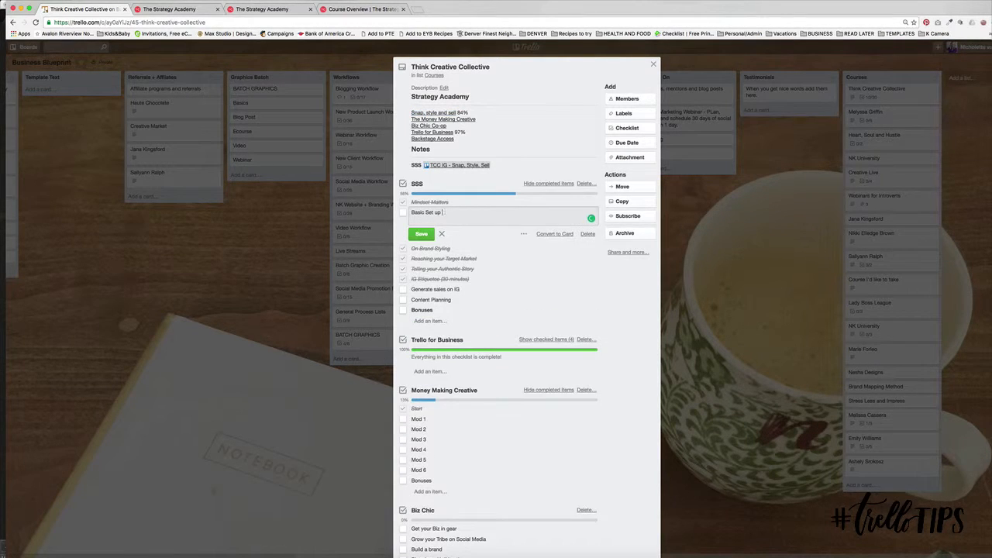
text((10 minu)
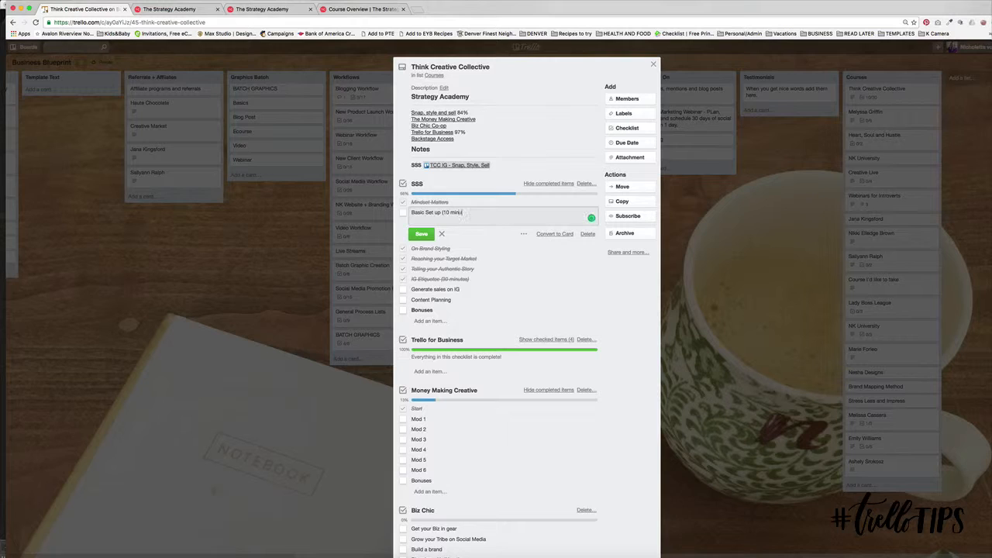
click(422, 233)
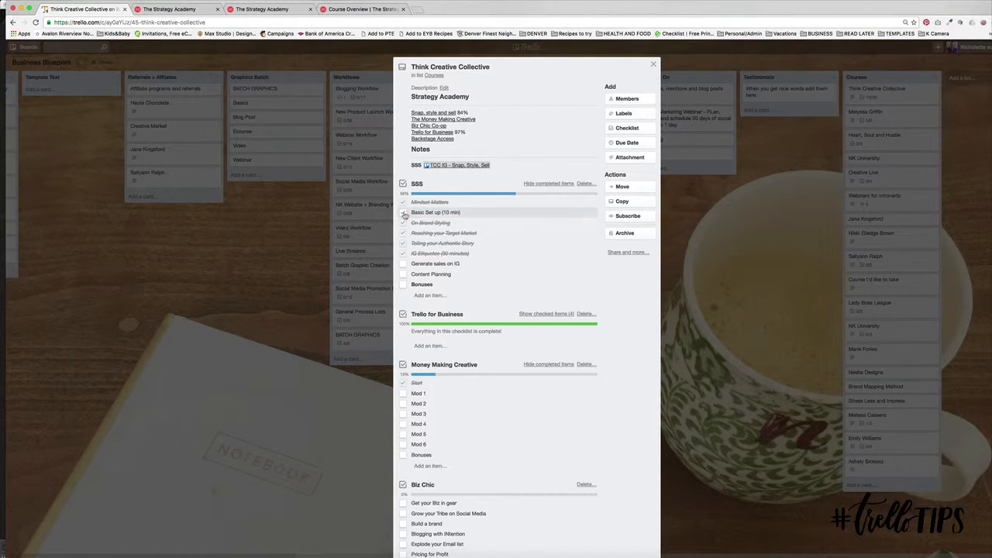
click(402, 213)
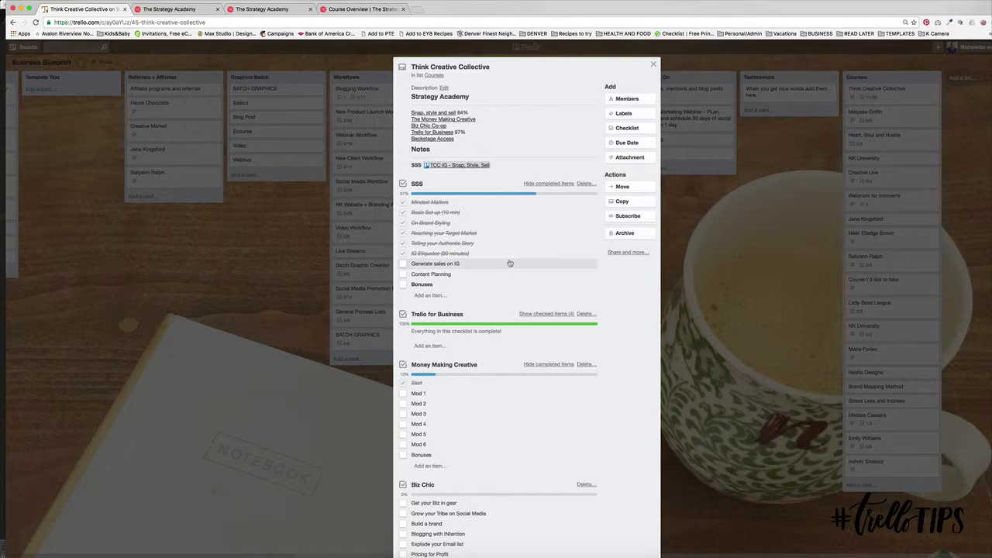
scroll(down, 3)
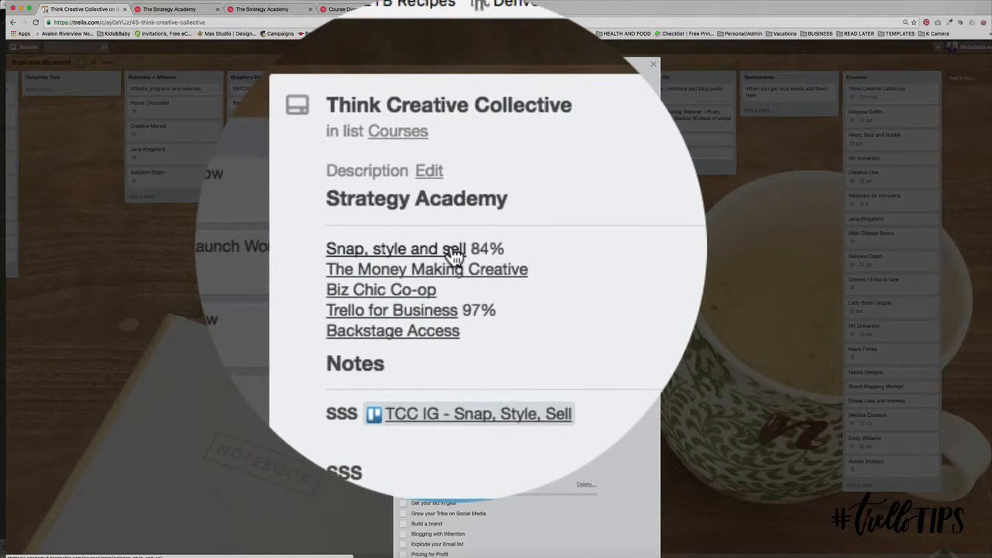
Open the TCC IG note card in a new tab, copy the Google Doc share link, and edit the course card description.
right_click(478, 413)
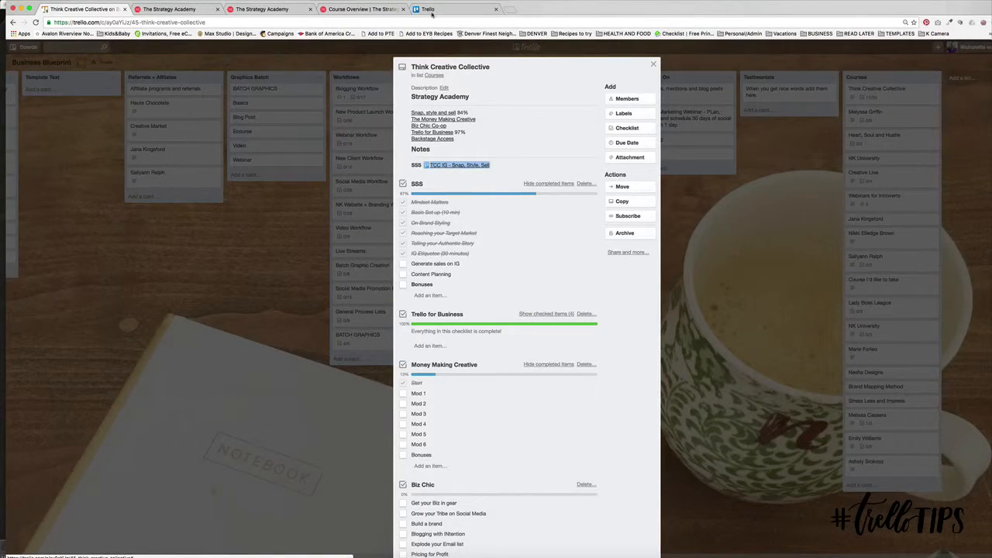
click(459, 164)
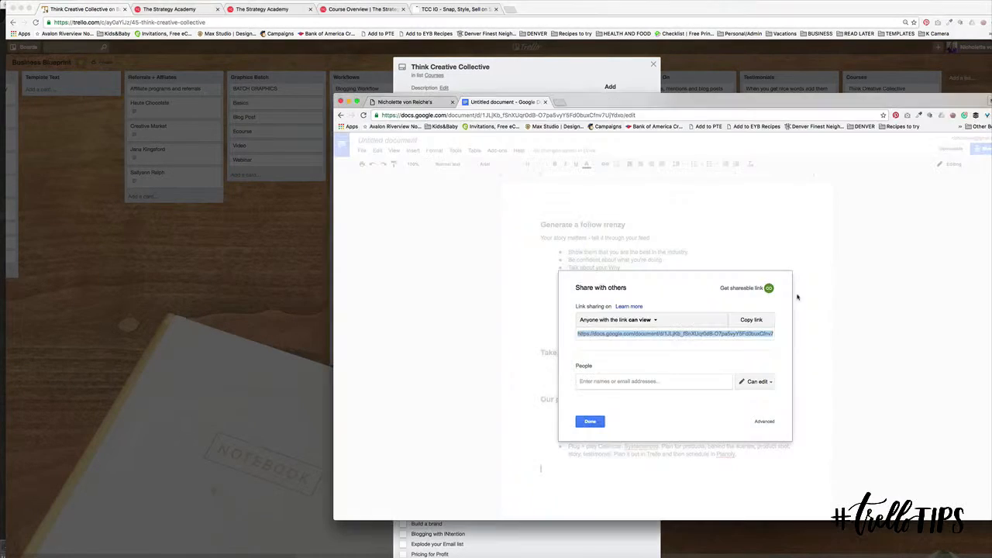
right_click(674, 333)
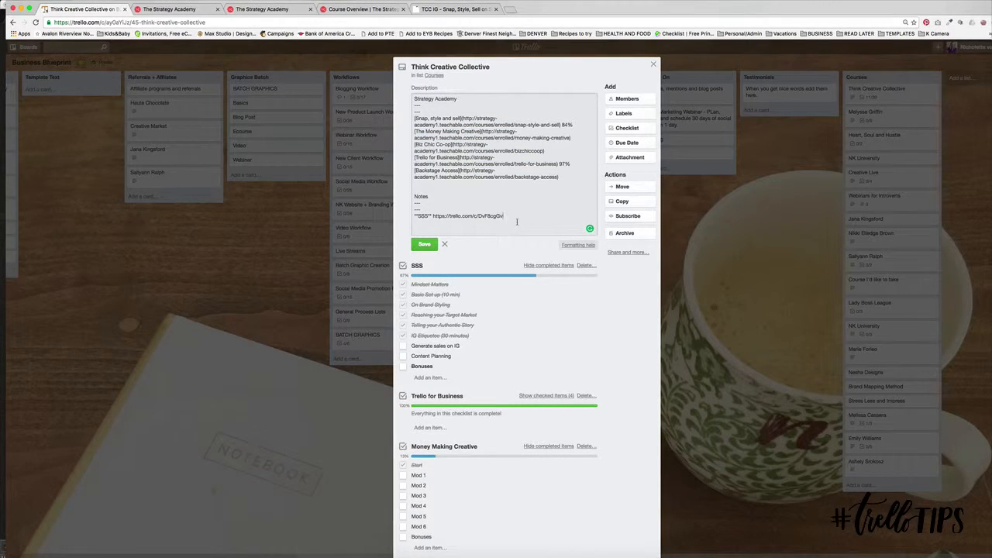
click(424, 245)
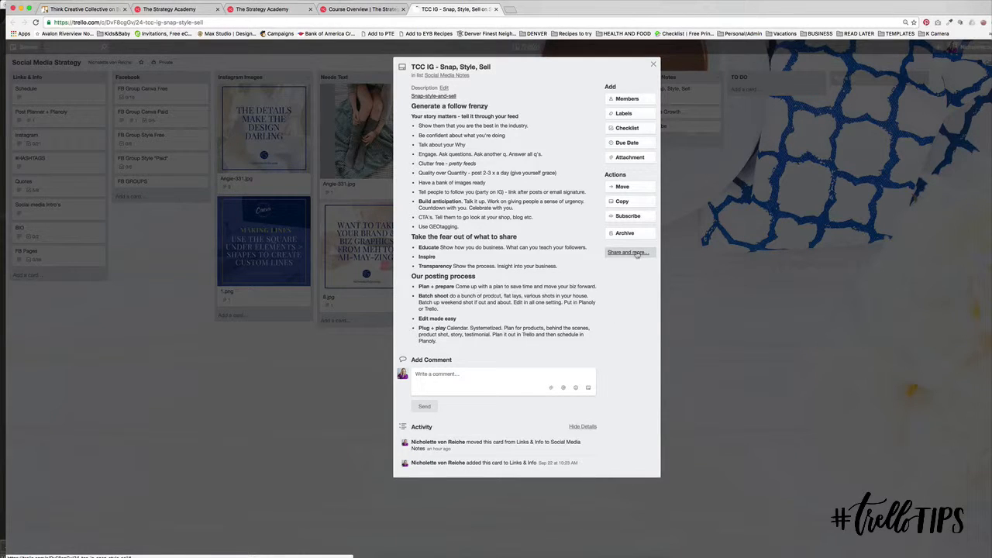
click(627, 251)
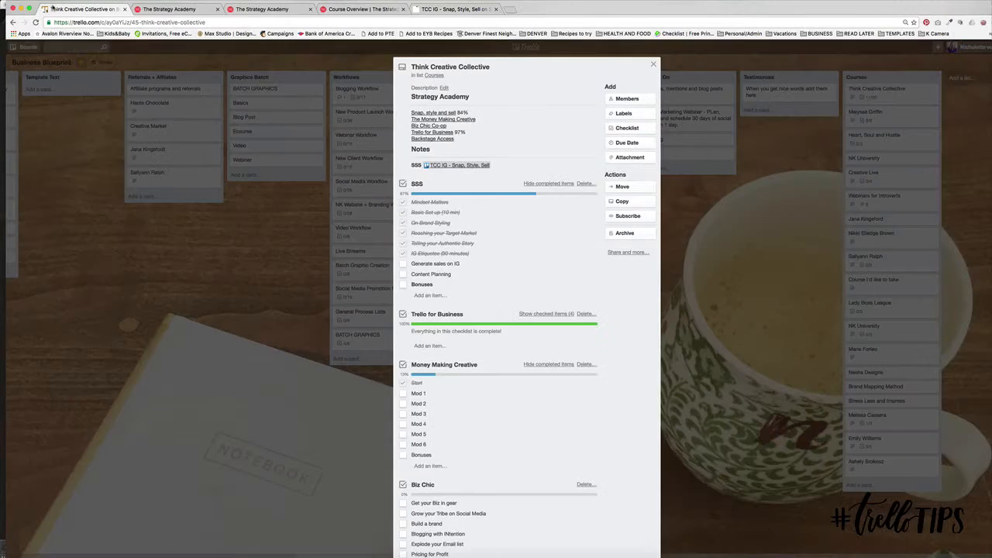
click(443, 87)
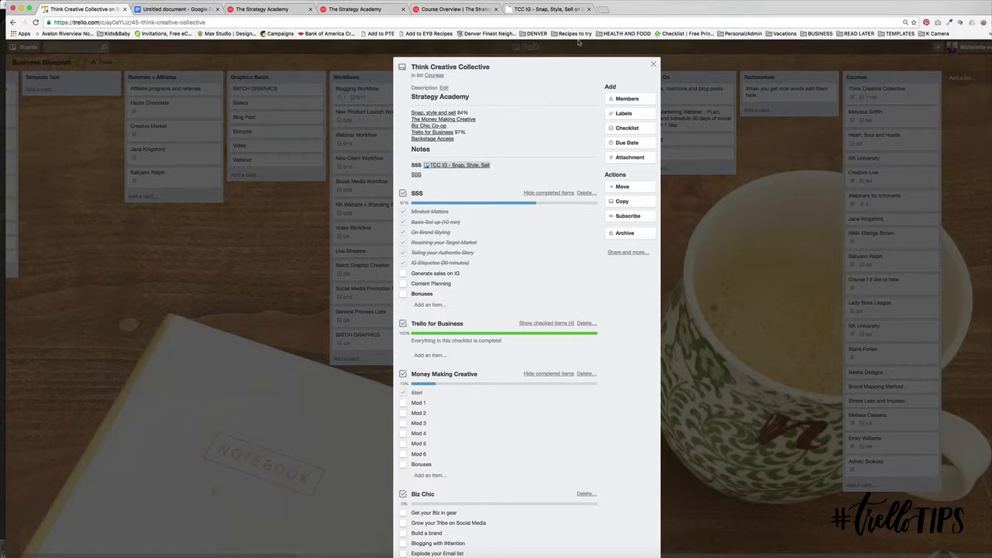
Review and save the TCC IG – Snap, Style, Sell note card's description with its course link.
click(457, 164)
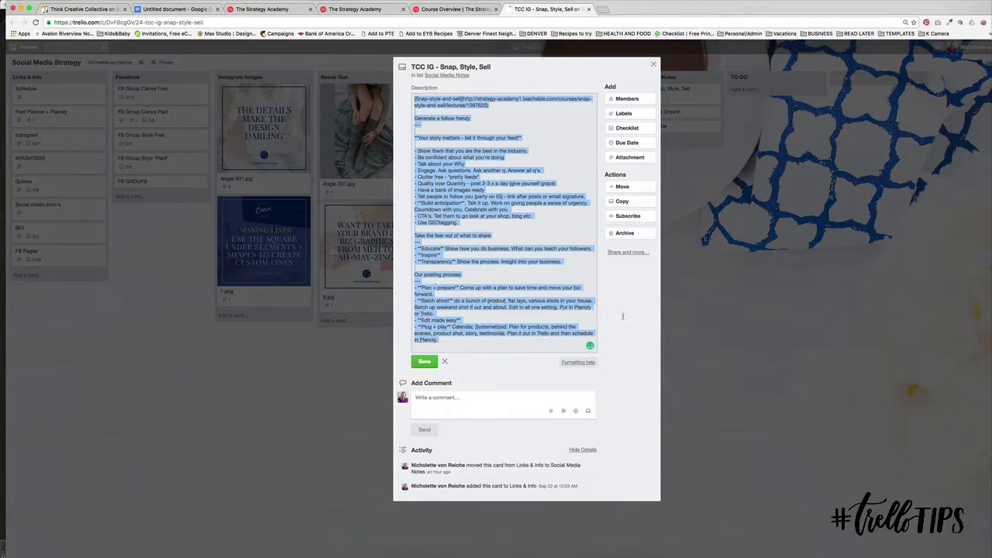
click(654, 63)
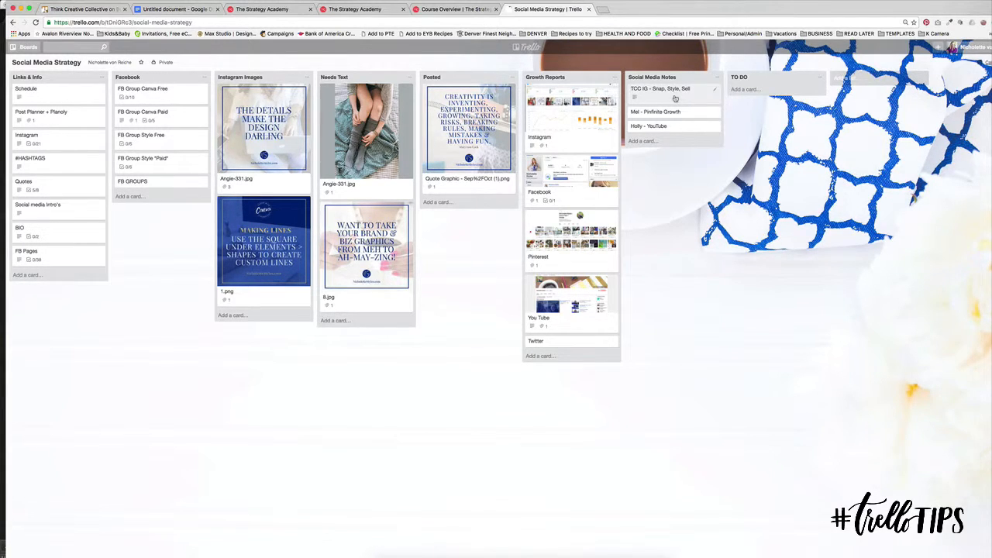
click(660, 89)
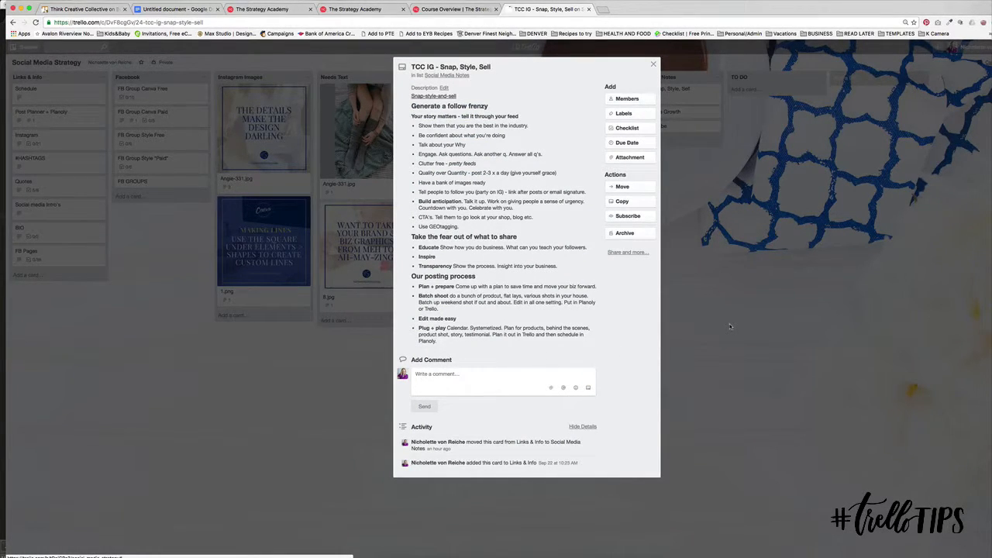
click(465, 93)
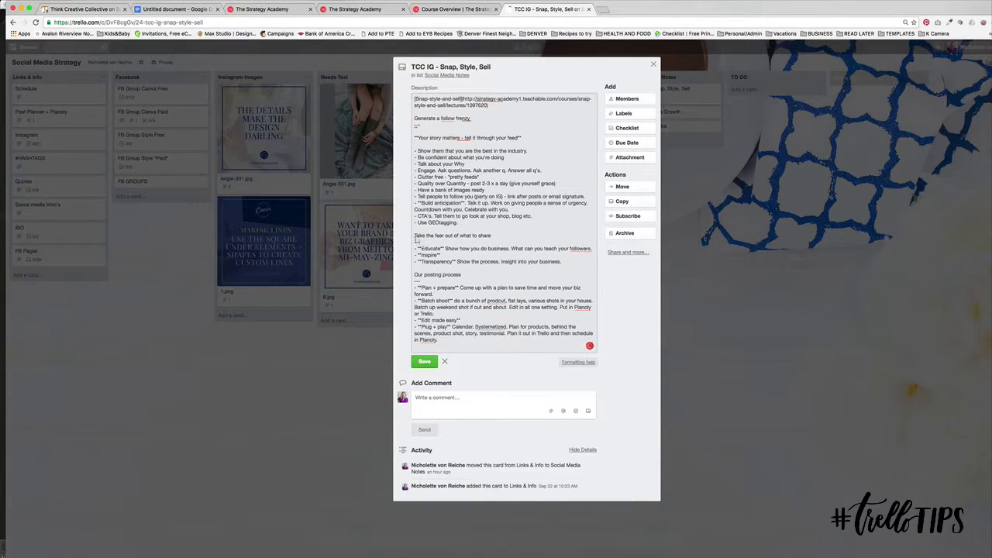
click(425, 361)
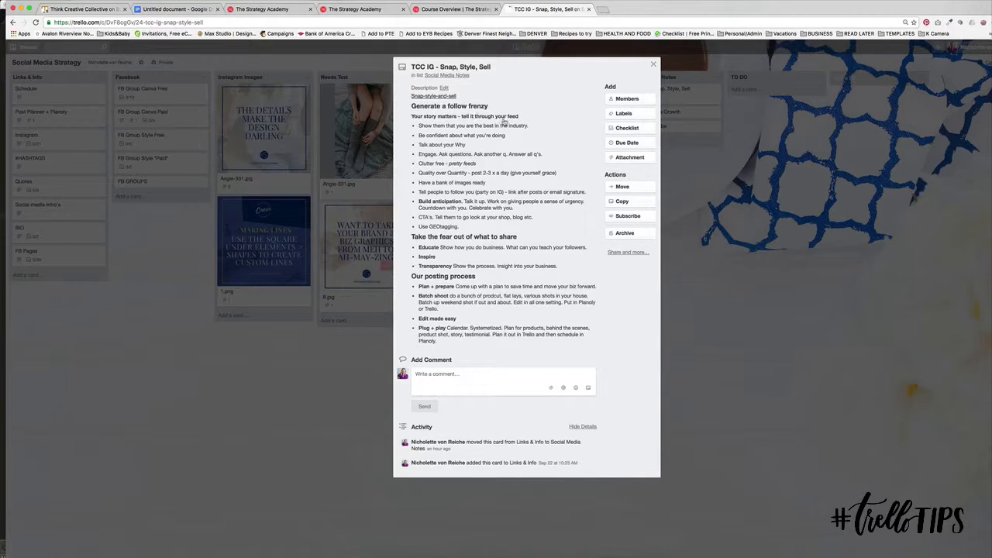
mouse_move(740, 295)
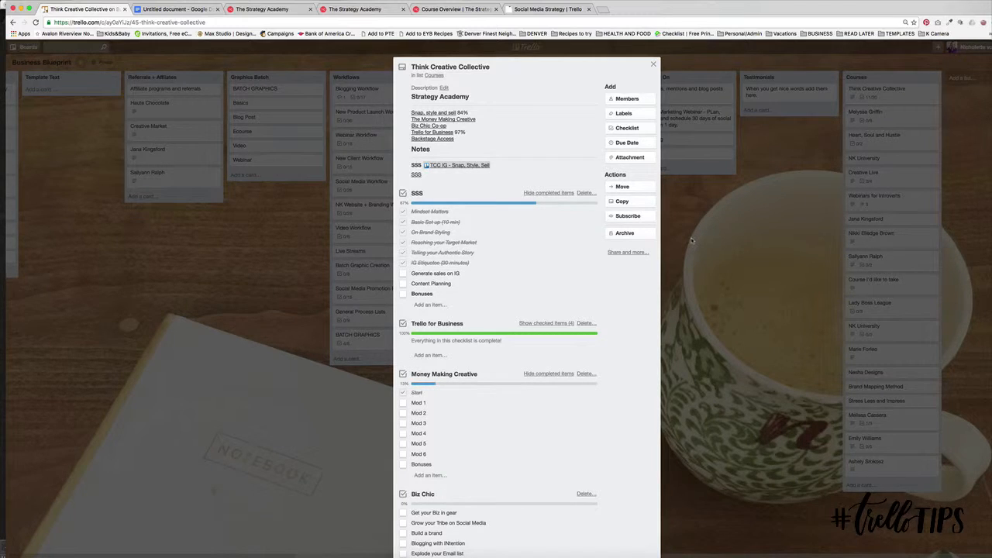
Close the Think Creative Collective course card, returning to the Business Blueprint board.
click(654, 63)
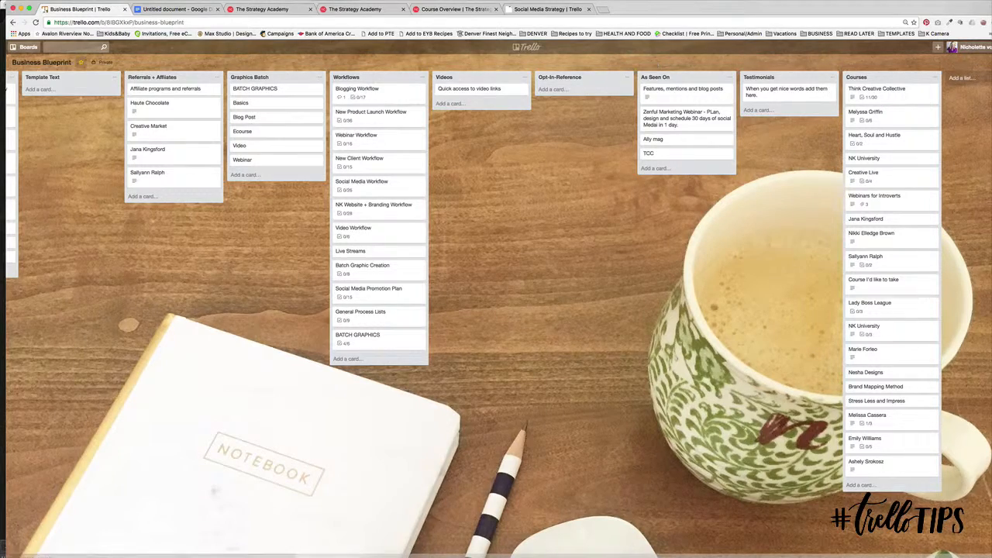